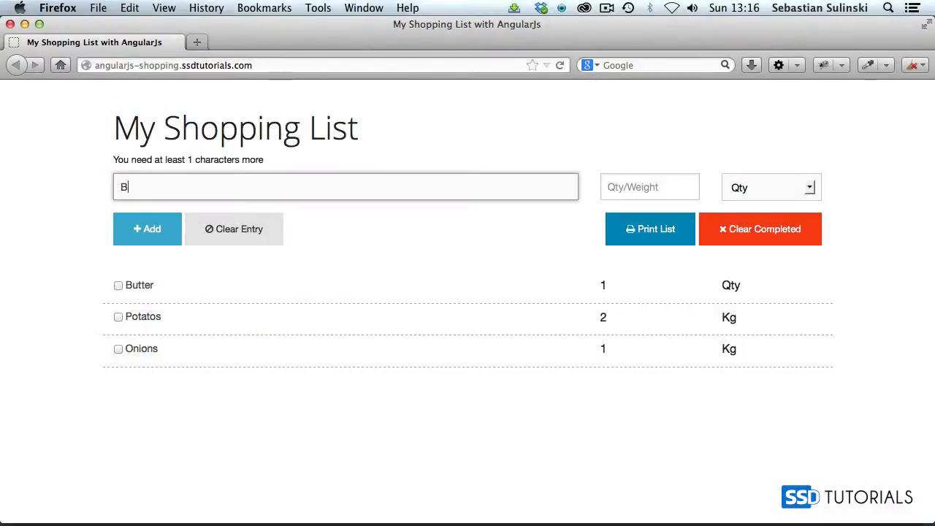
- Add 1 Kg of Bananas to the shopping list
type("ananas")
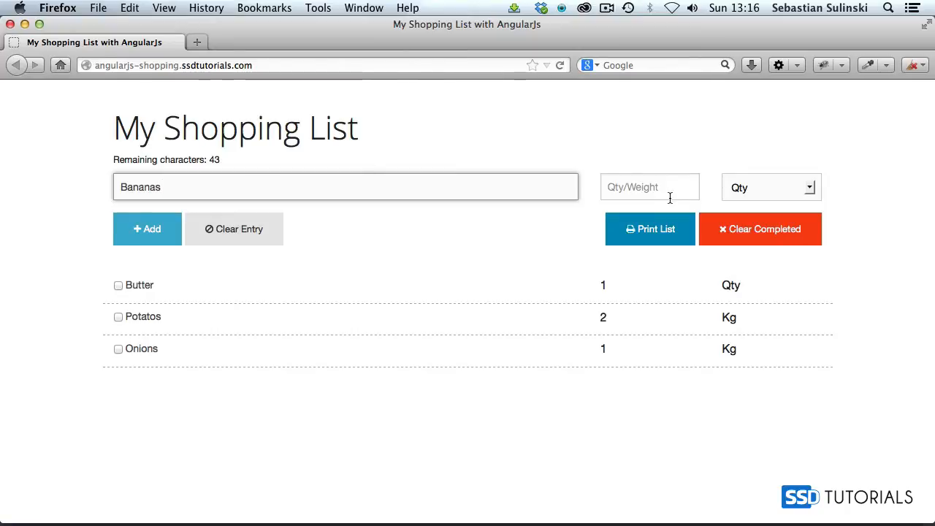
left_click(770, 187)
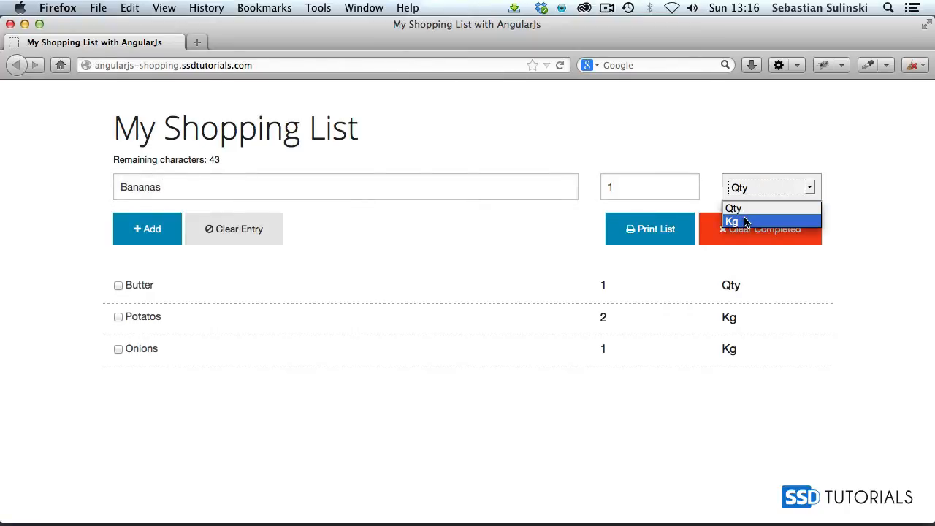
left_click(732, 221)
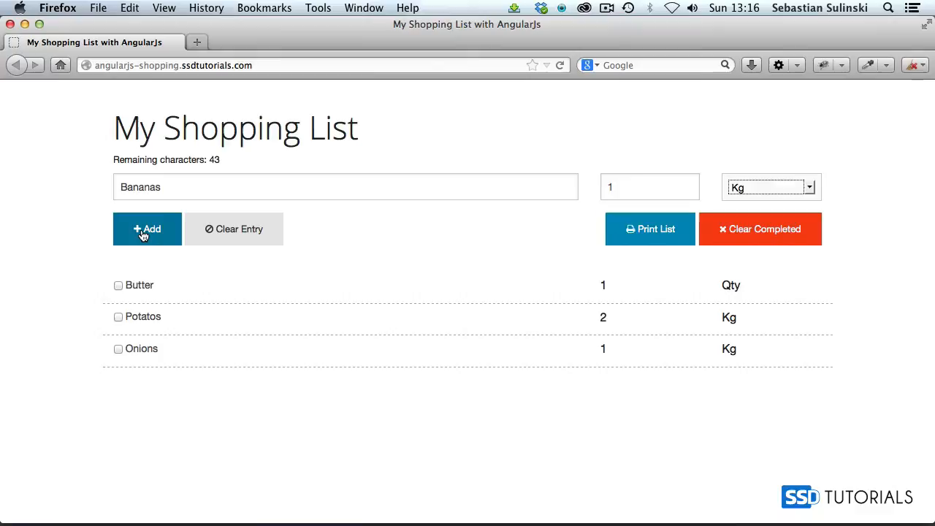
left_click(147, 229)
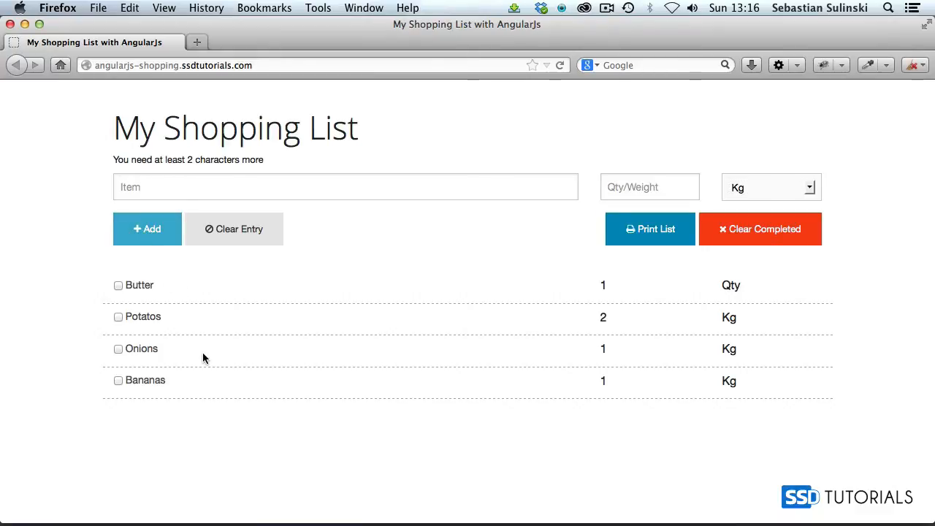
- Clear Bananas and Onions as completed items, leaving Butter and Potatoes, and open the print dialog
left_click(119, 380)
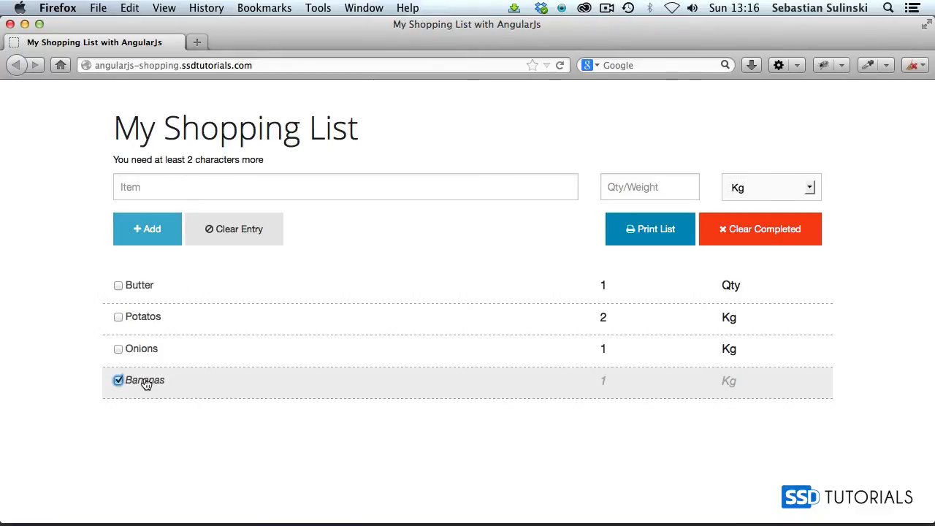
left_click(118, 348)
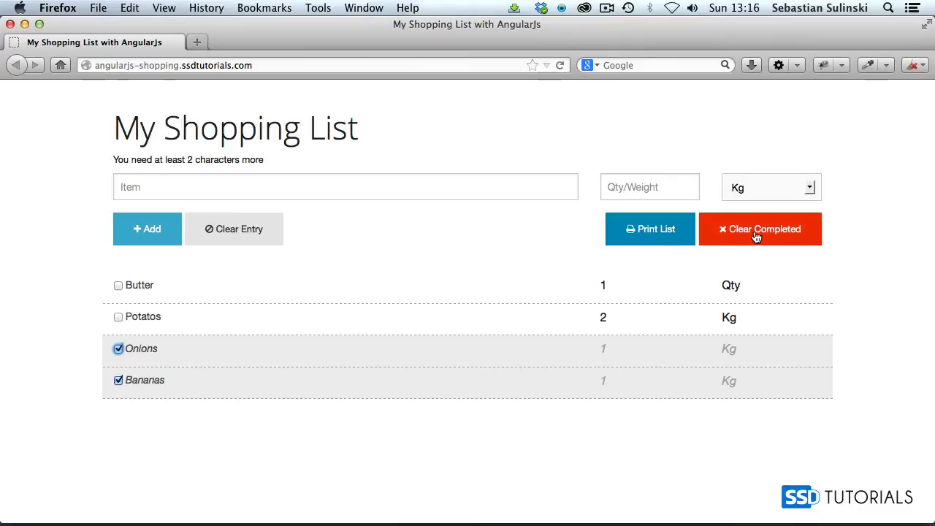
left_click(760, 229)
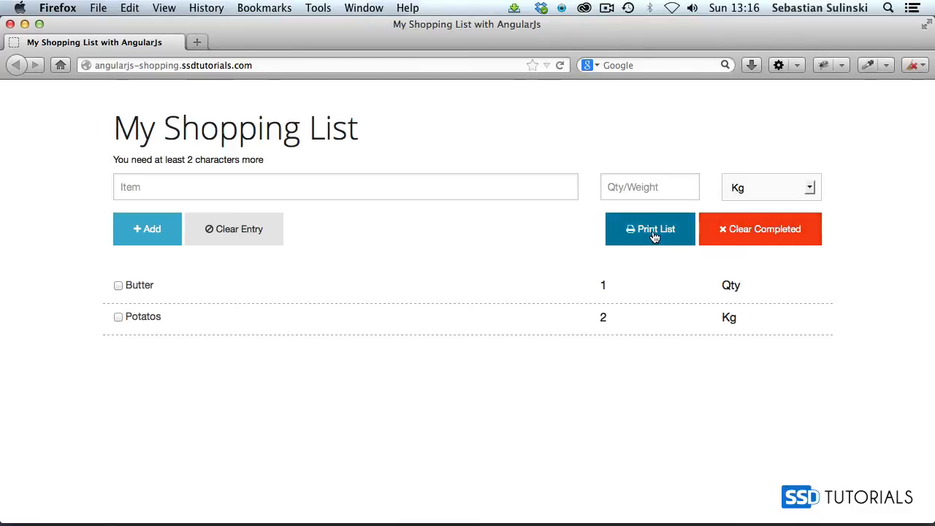
left_click(649, 229)
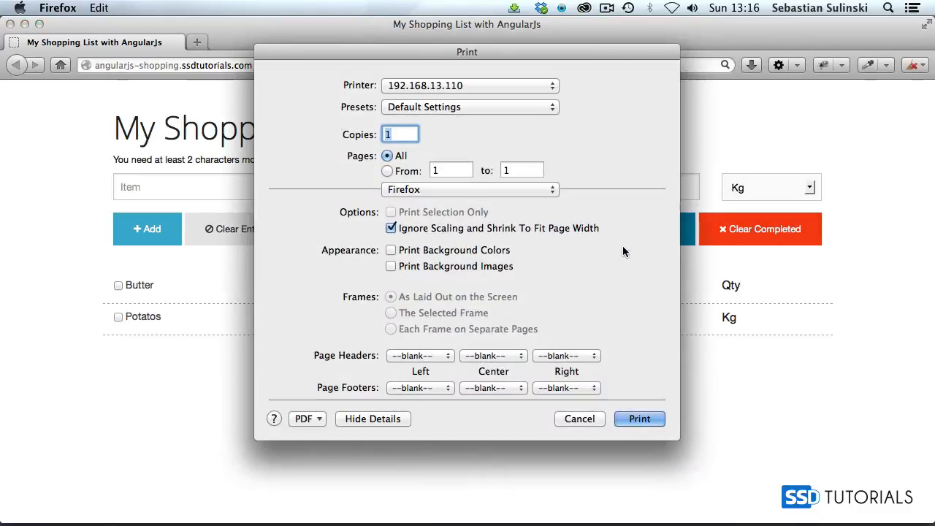